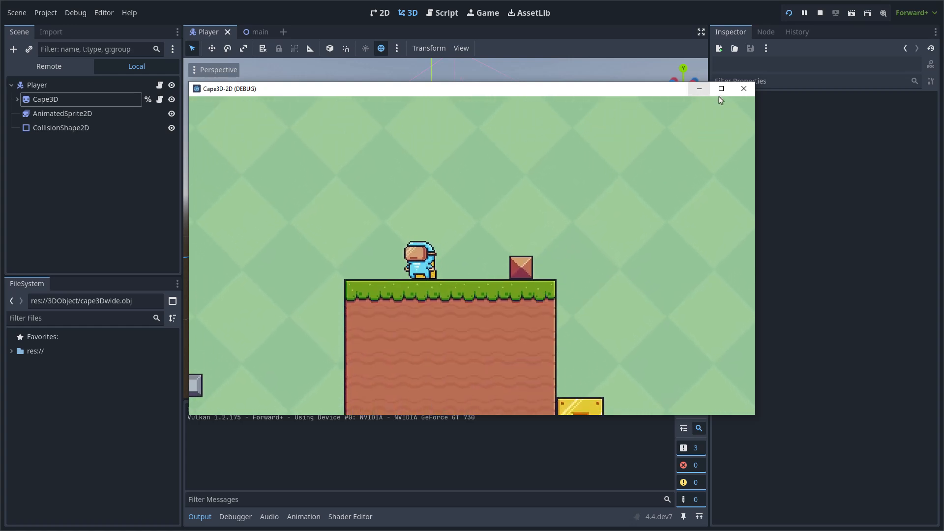
Close the Cape3D-2D (DEBUG) game window to return to the editor.
{"action": "left_click", "coordinate": [743, 89]}
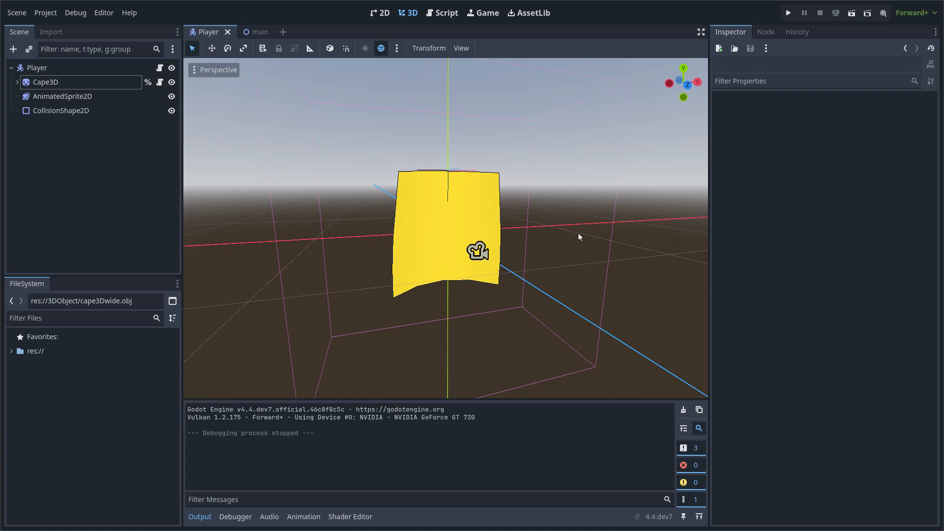
{"action": "mouse_move", "coordinate": [457, 242]}
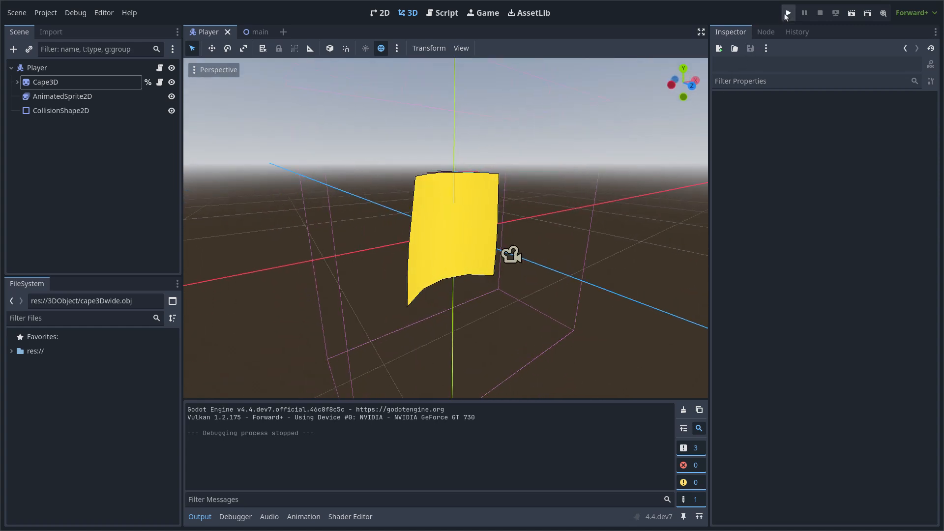
{"action": "left_click", "coordinate": [787, 13]}
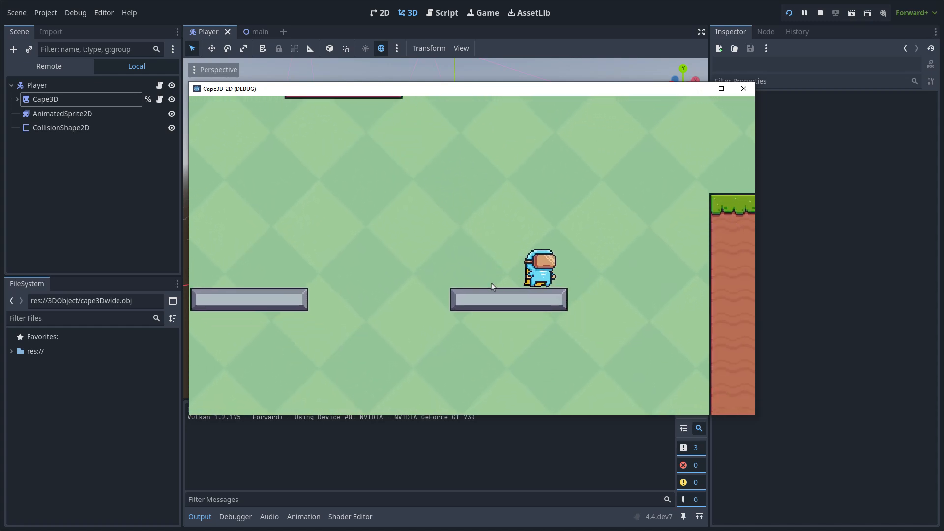
{"action": "left_click", "coordinate": [804, 12]}
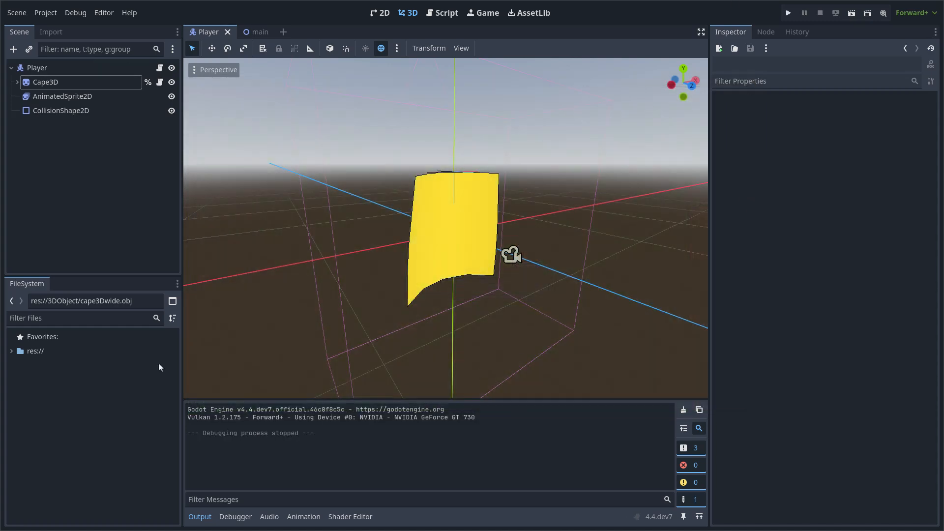